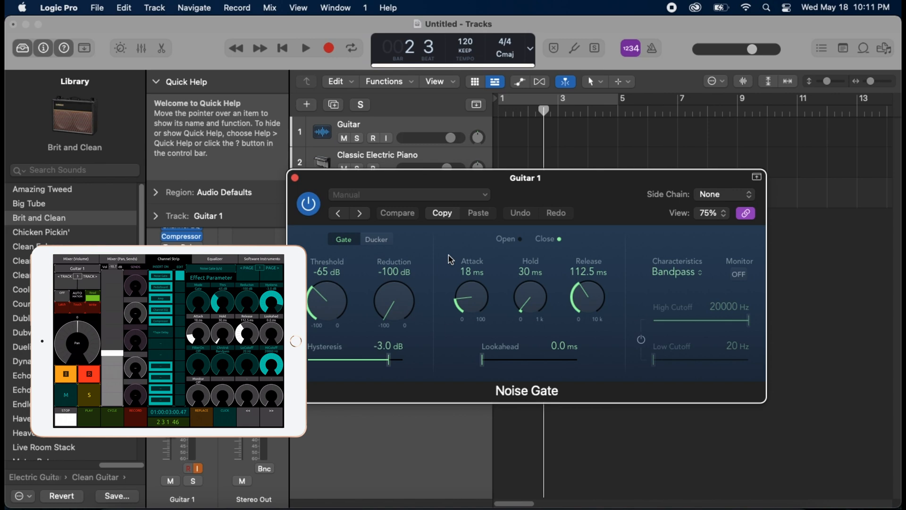
# Drag the Noise Gate hysteresis down to about -13.5 dB, then settle it at -11.5 dB
pyautogui.moveTo(388, 359); pyautogui.dragTo(338, 360)
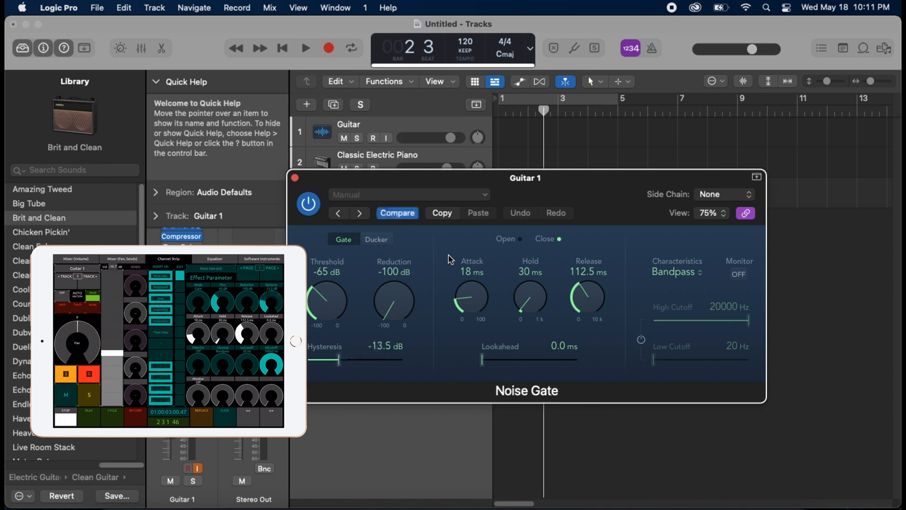
pyautogui.moveTo(339, 359); pyautogui.dragTo(349, 360)
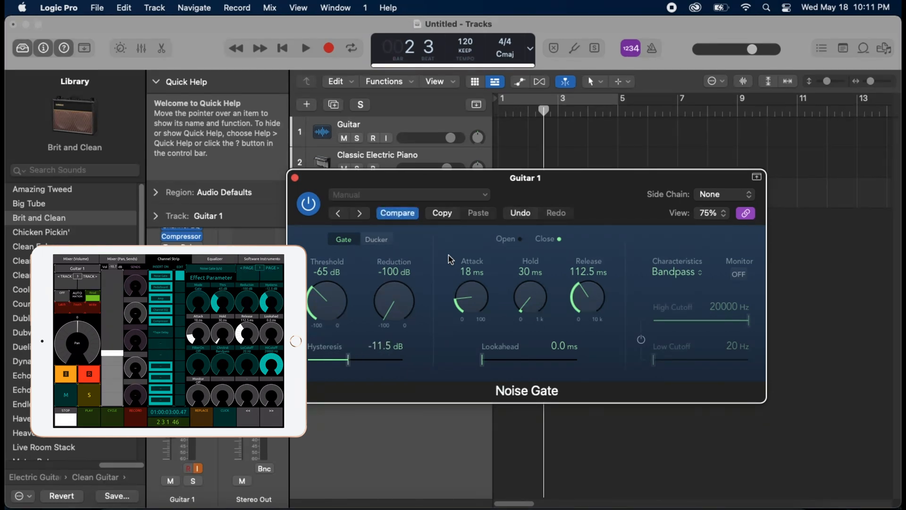